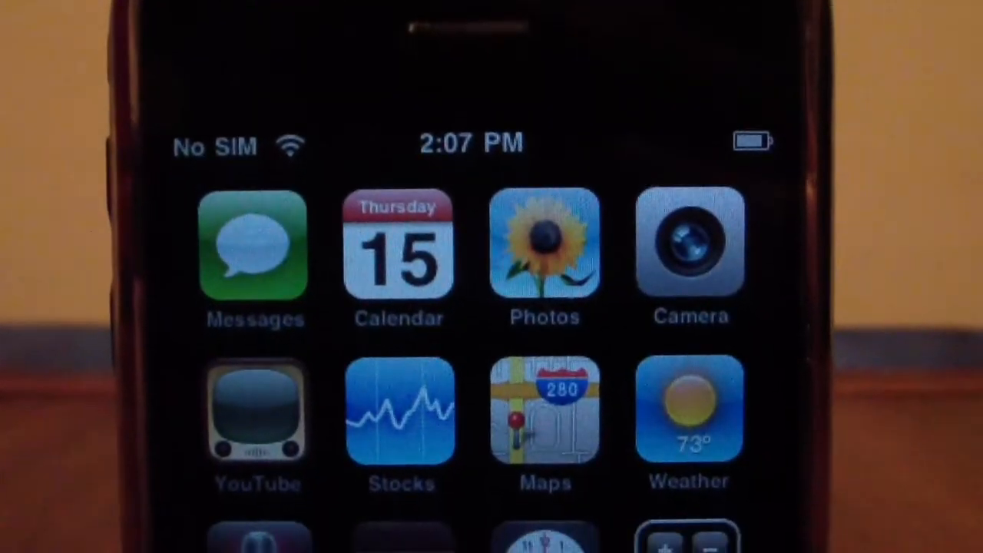
{"action": "scroll", "scroll_direction": "down", "scroll_amount": 3}
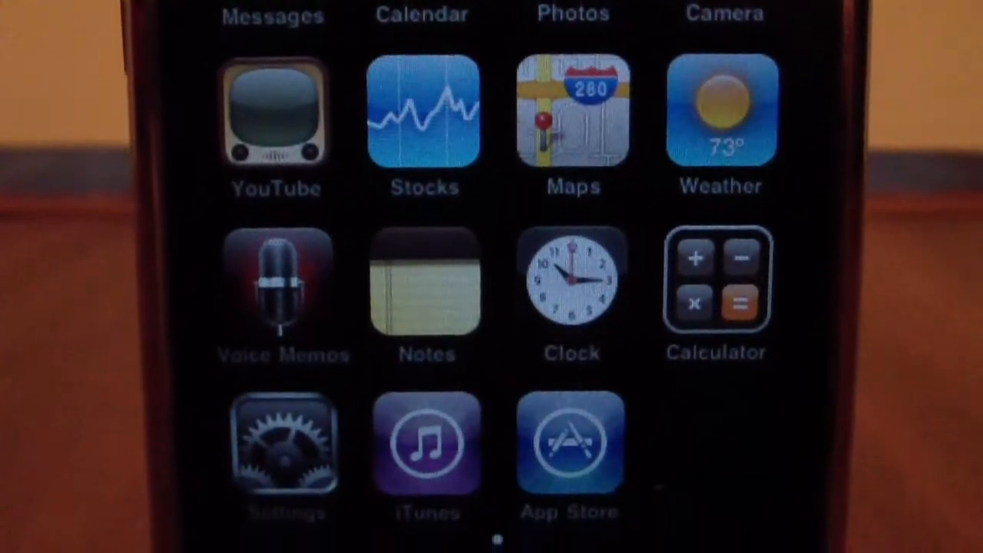